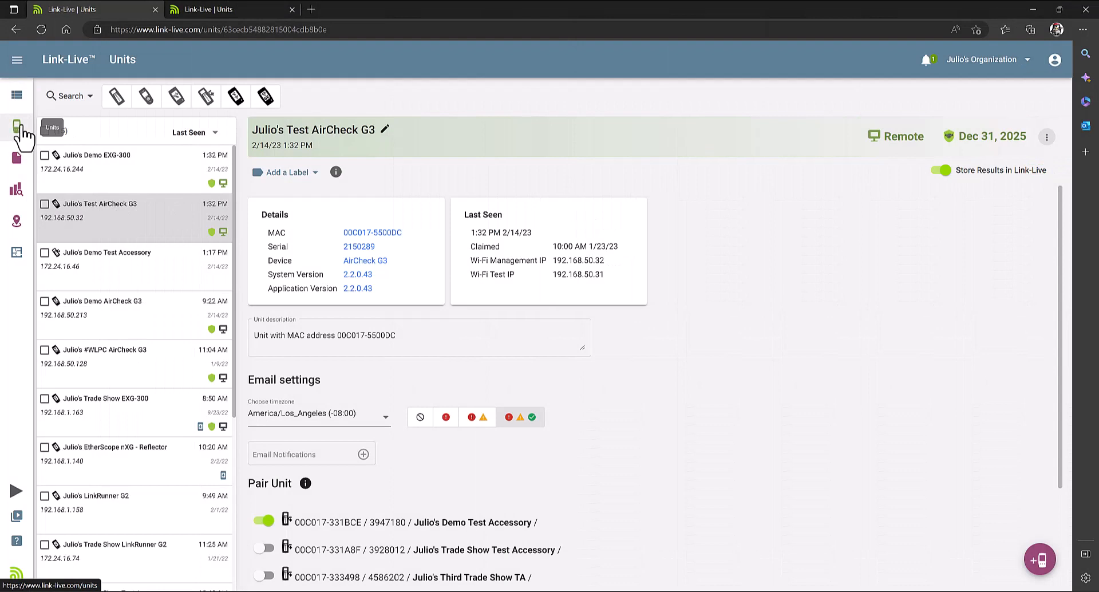
mouse_move(76, 183)
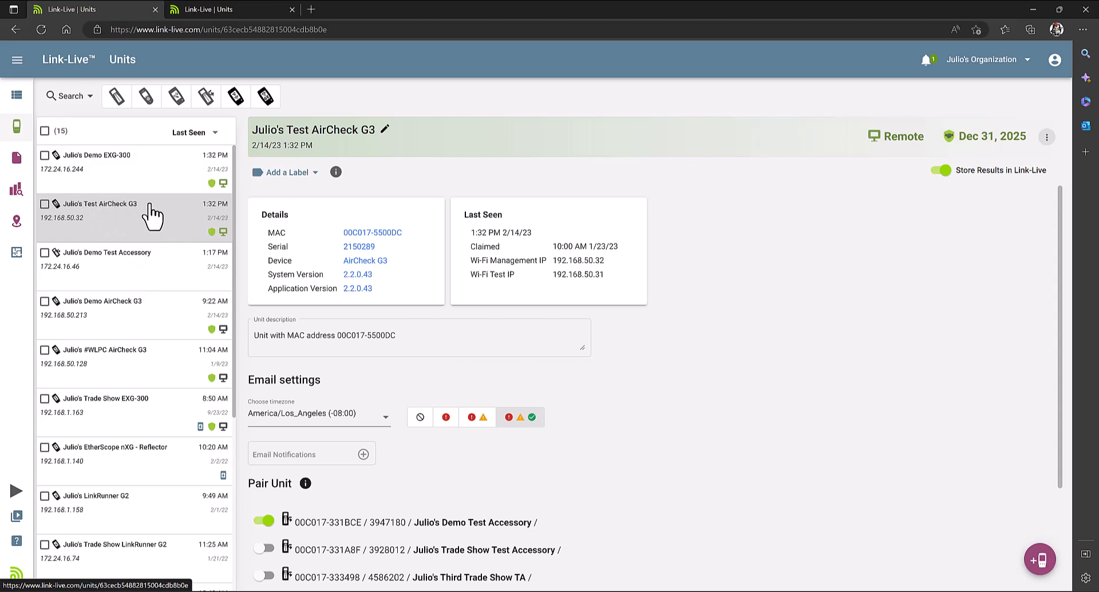
mouse_move(419, 150)
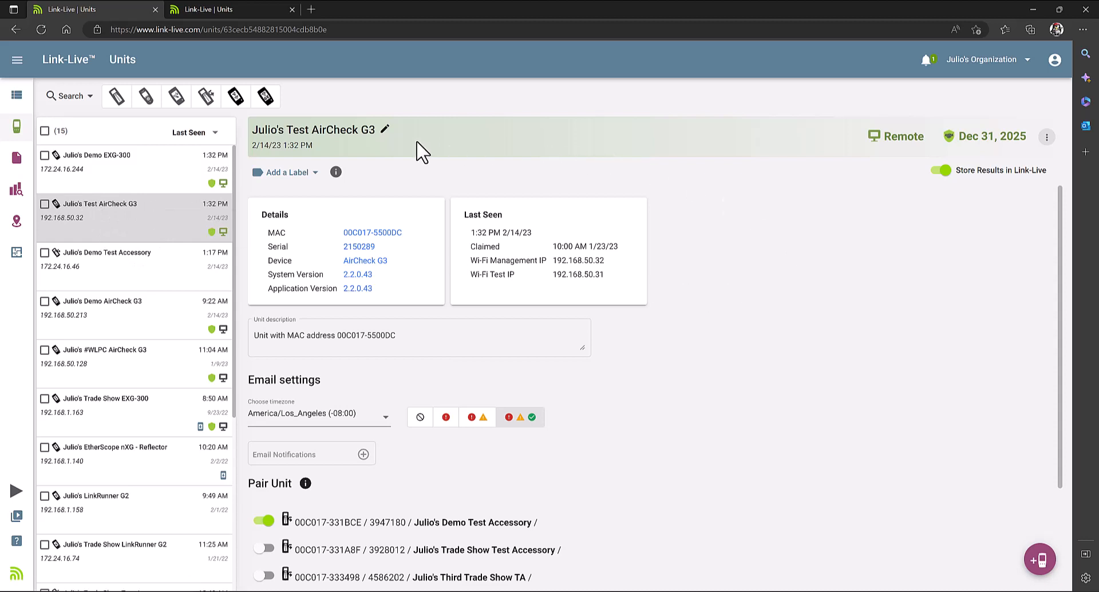
mouse_move(725, 308)
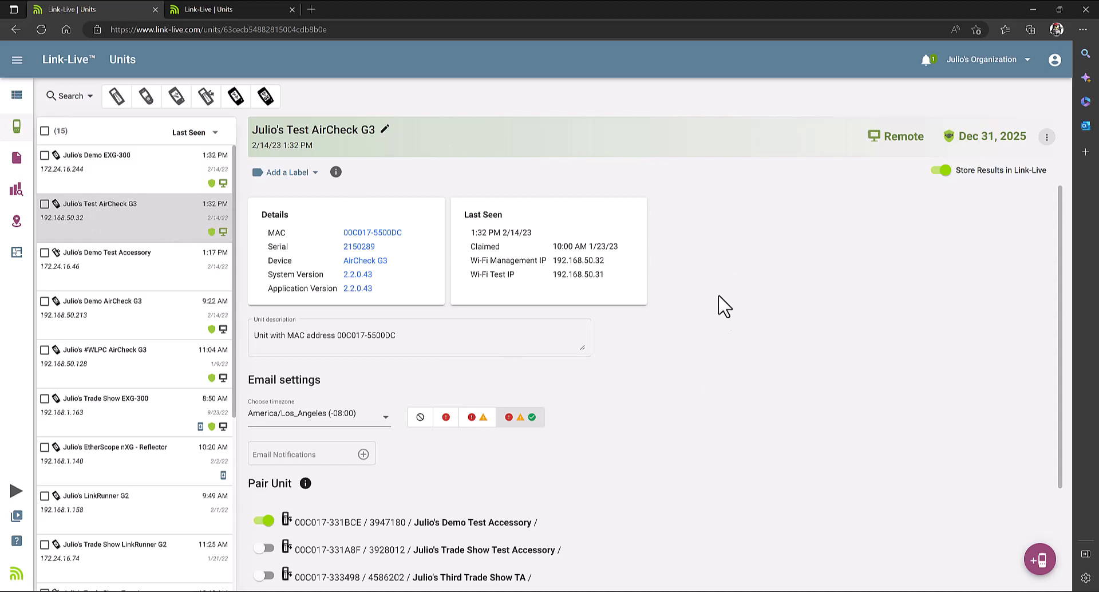
- Pair and unpair the Trade Show Test Accessory, then open the G3's remote screen view
scroll(down, 3)
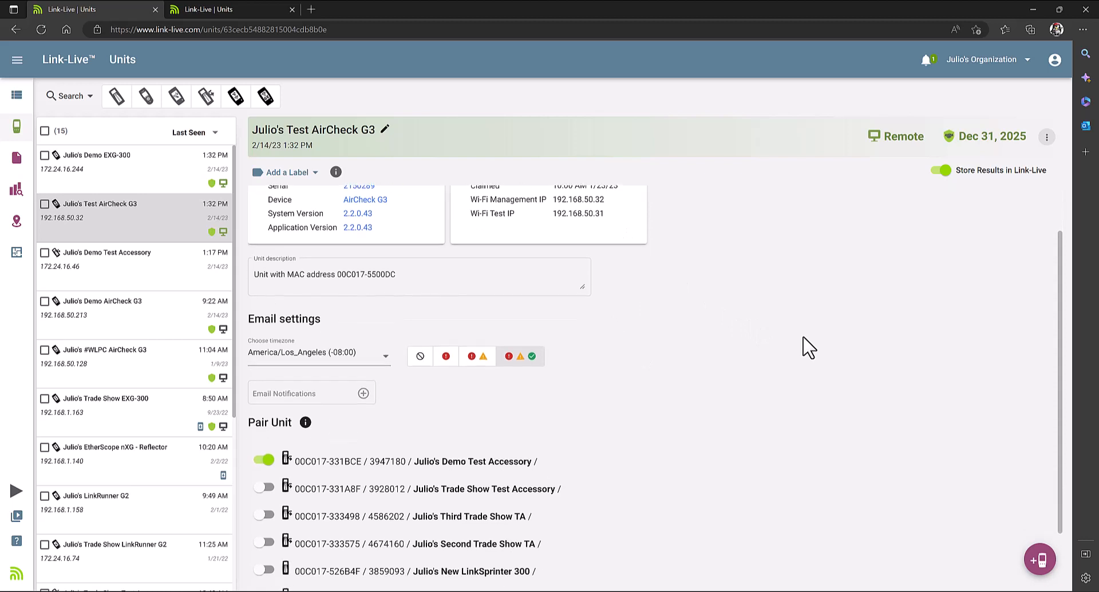
scroll(down, 3)
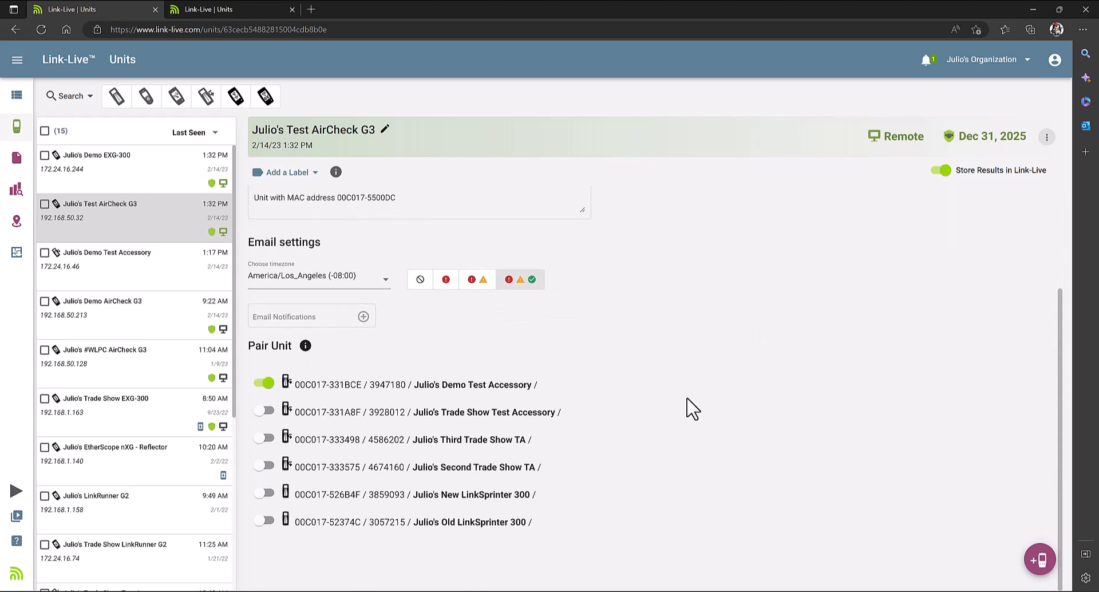
mouse_move(304, 364)
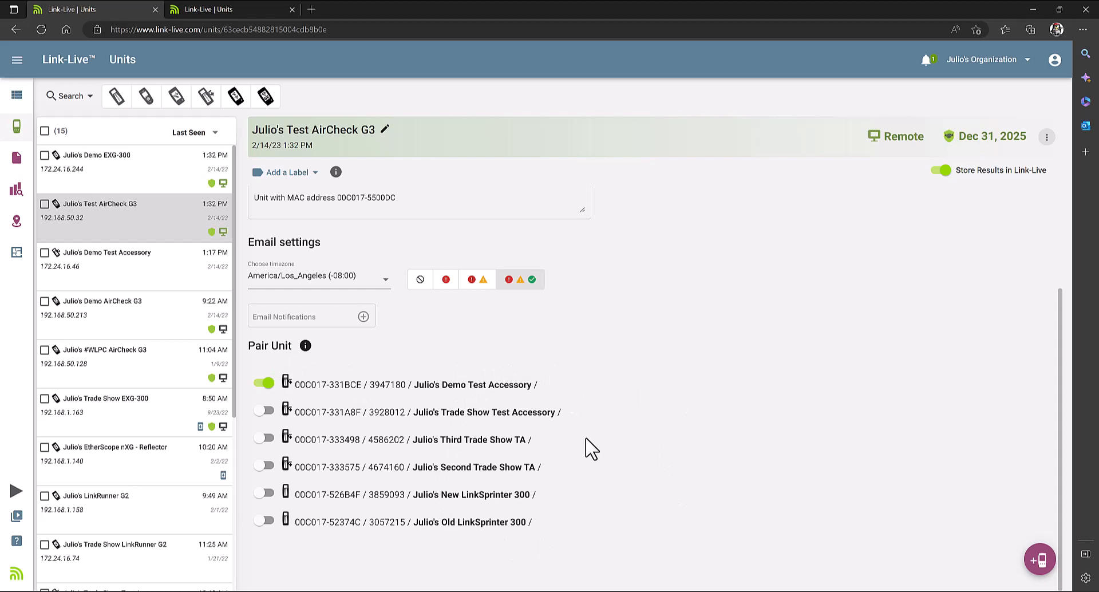
mouse_move(575, 542)
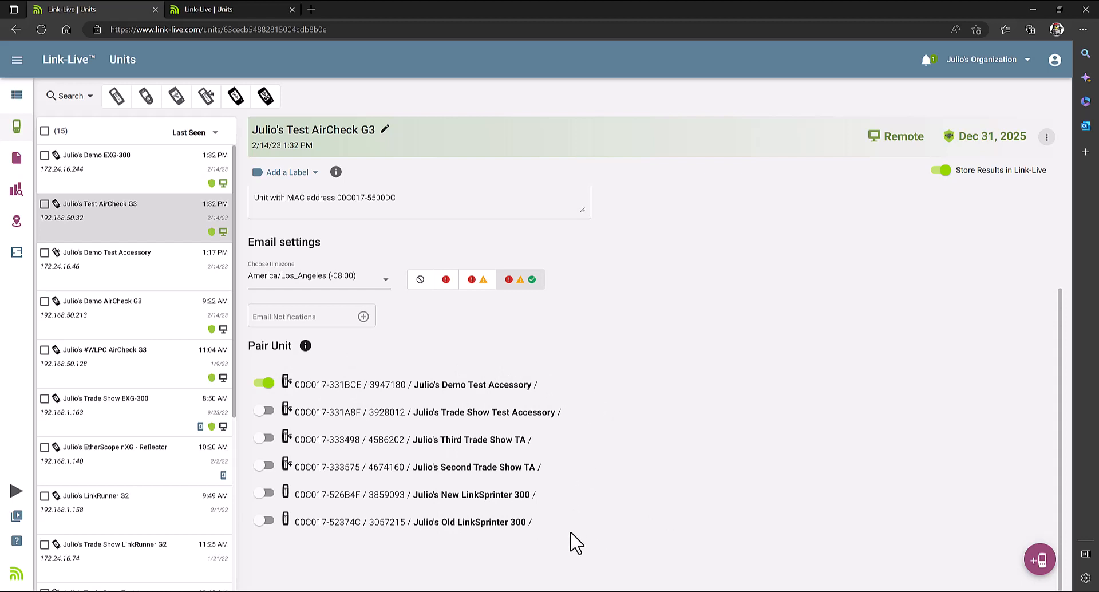
mouse_move(663, 425)
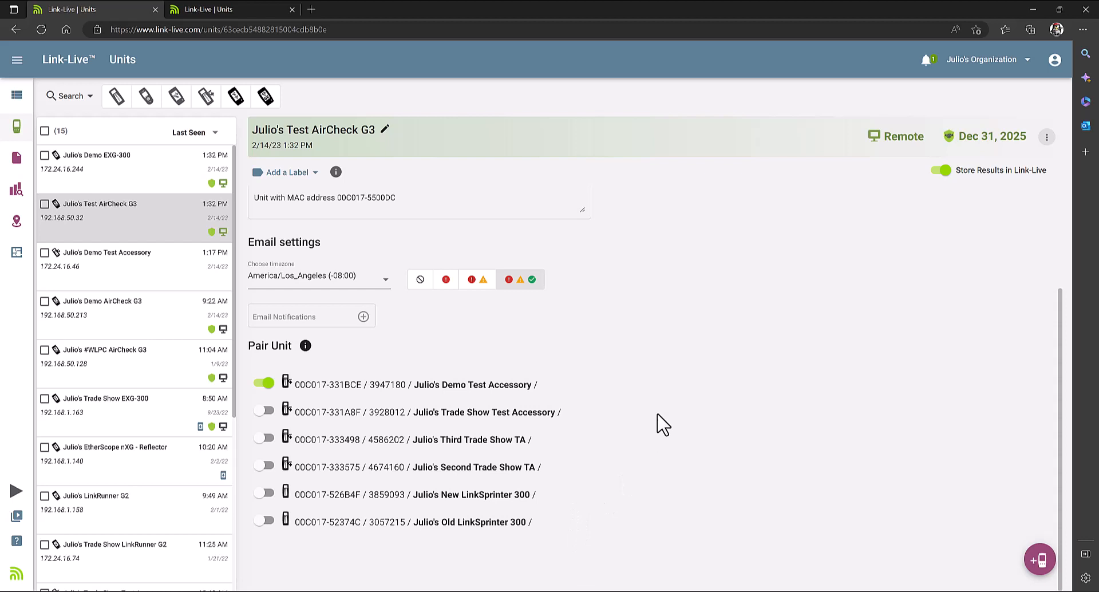
mouse_move(284, 390)
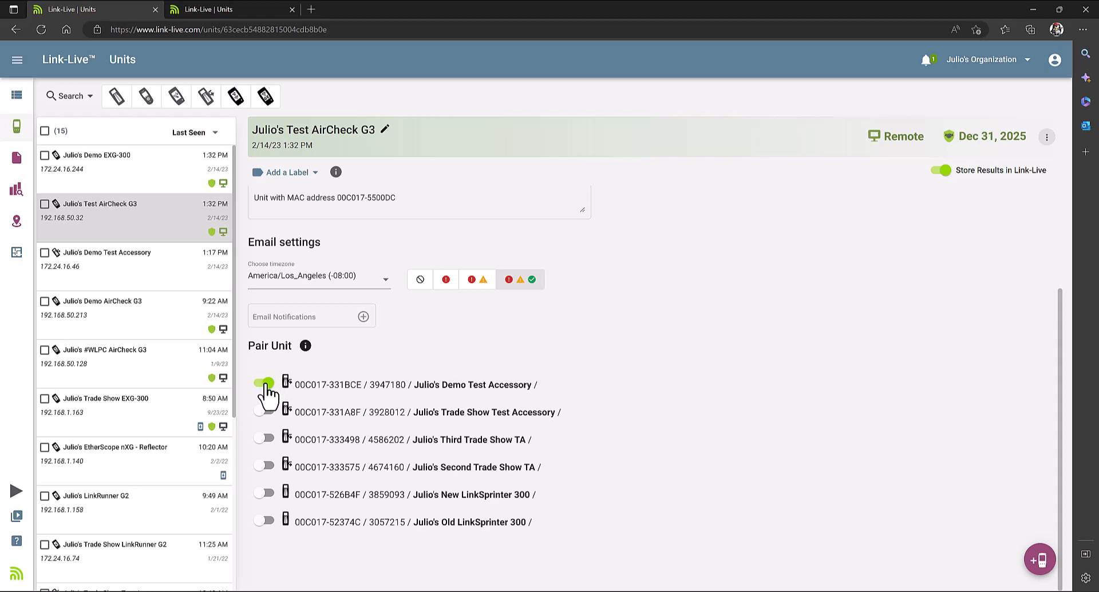
click(264, 384)
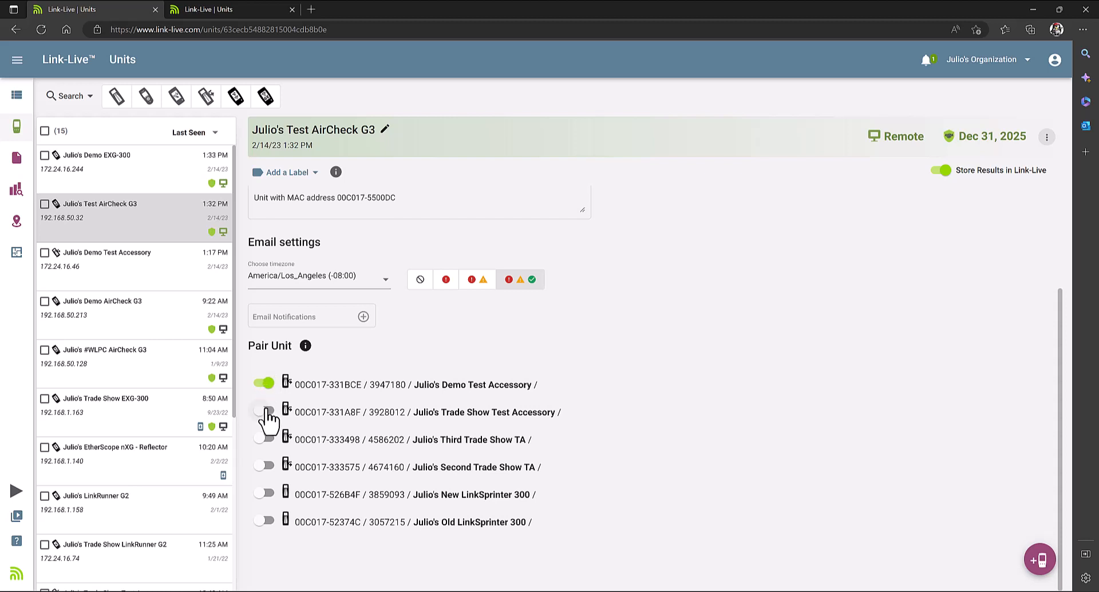
click(264, 411)
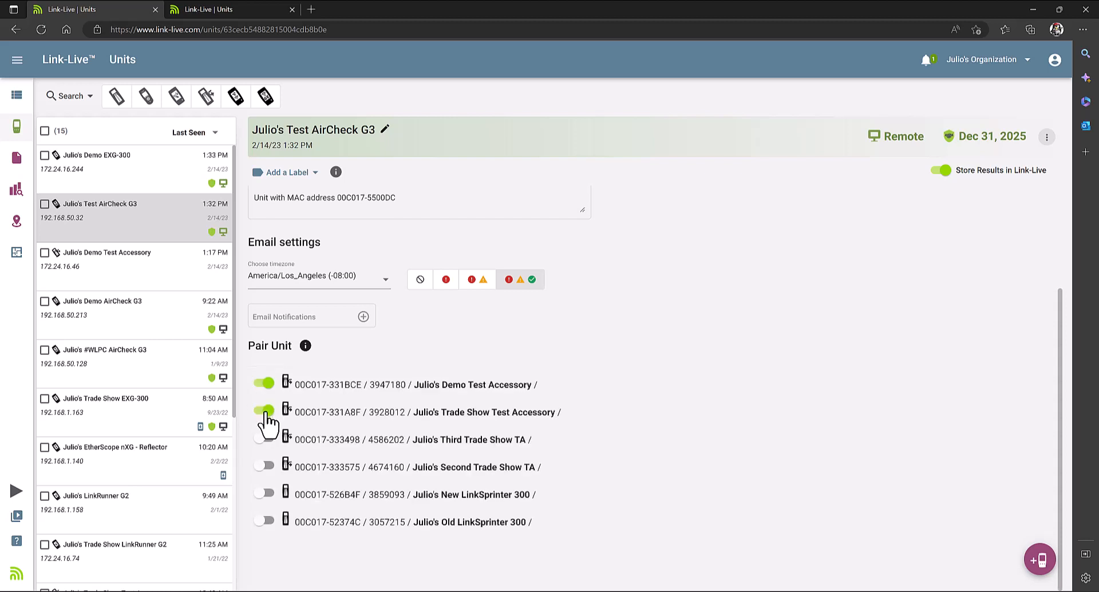
click(265, 411)
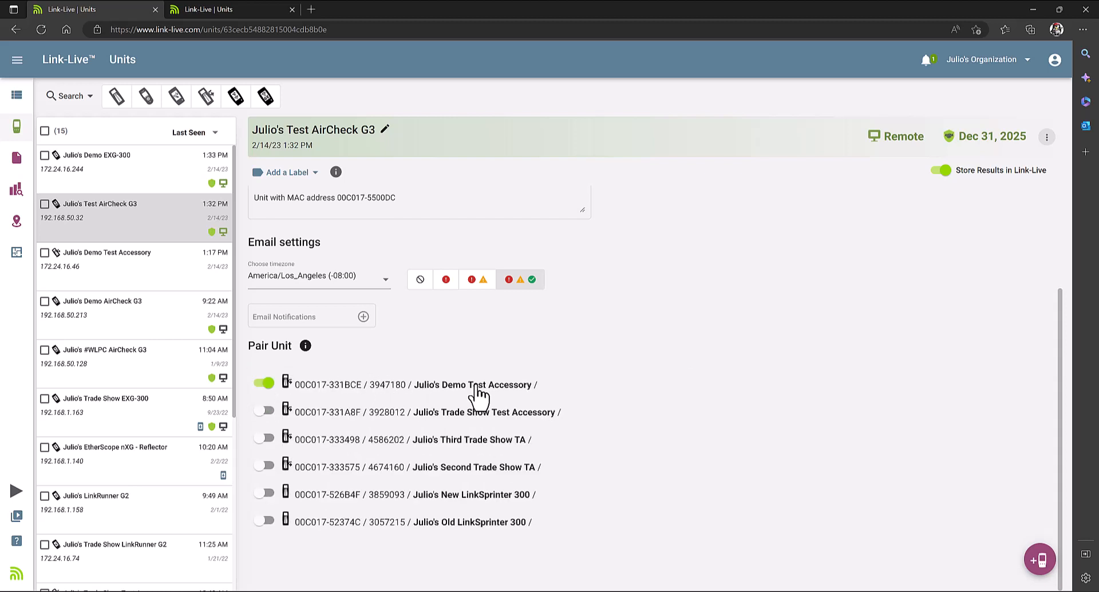
mouse_move(643, 390)
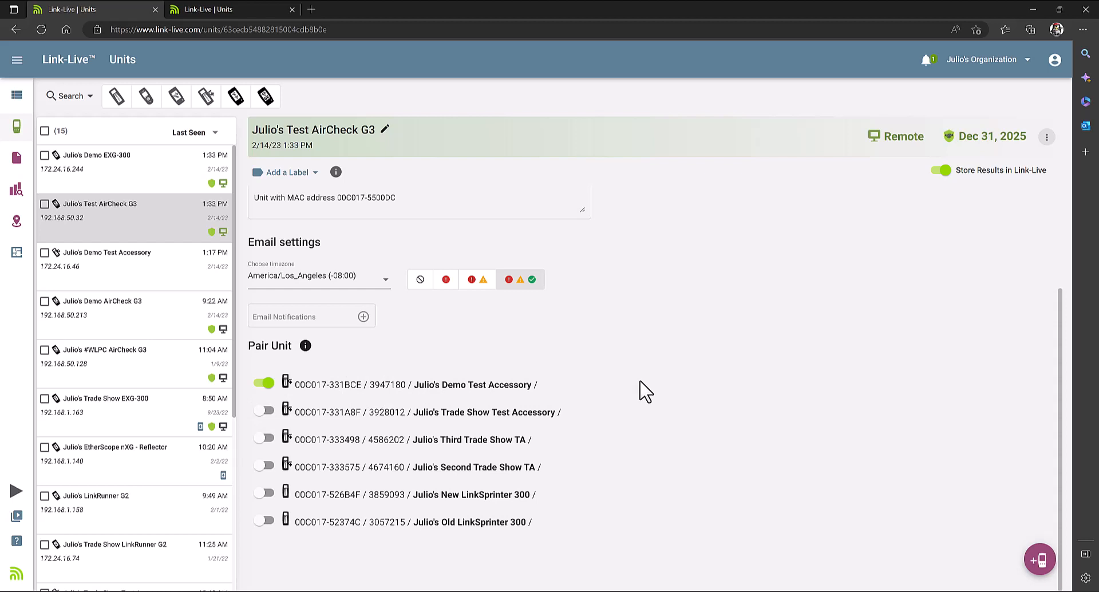
click(896, 136)
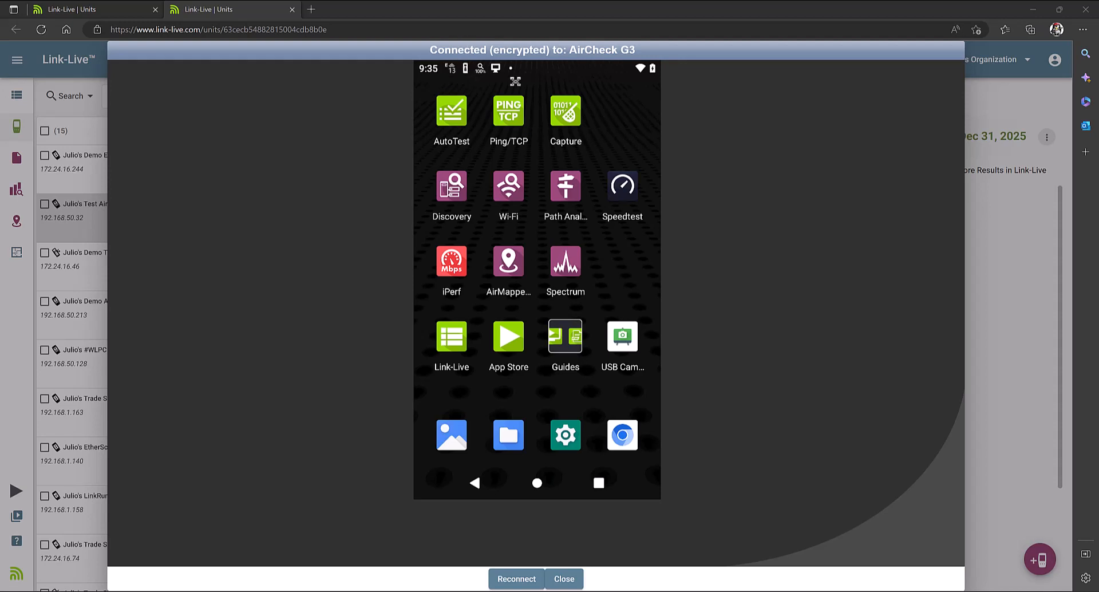
mouse_move(540, 118)
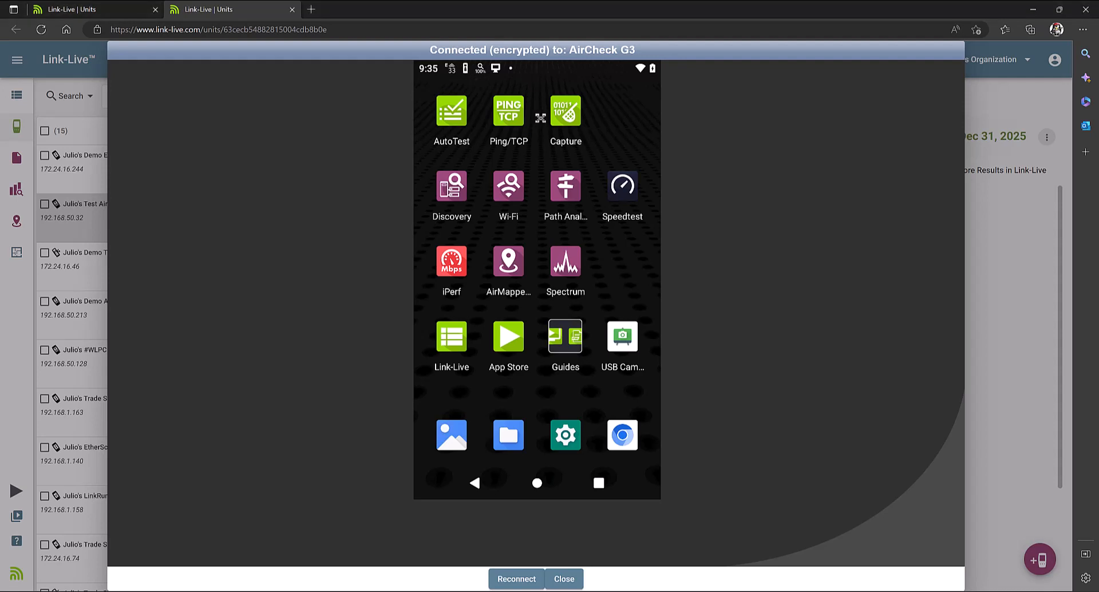